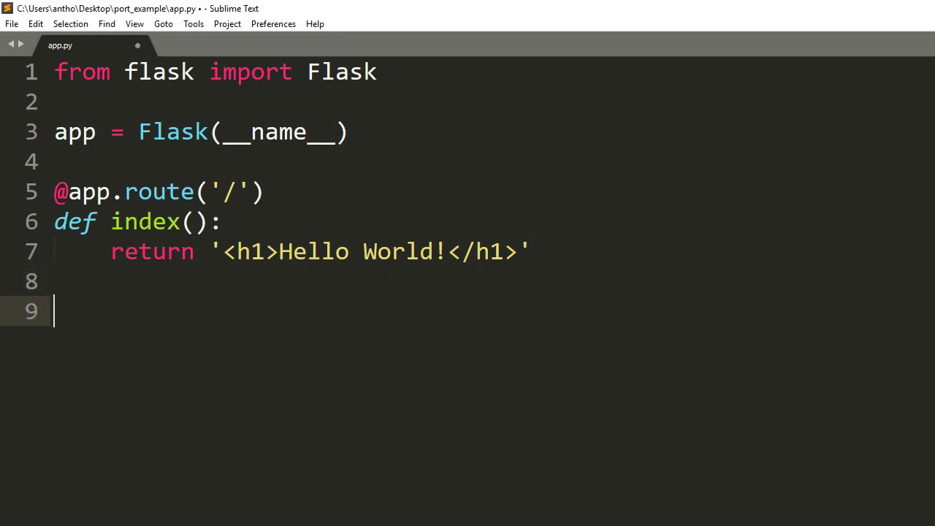
Step: Draft an app.run(port=1000) main-guard block in app.py, then remove it and save
type("if __name__ == '__main__':")
type("app.run(por")
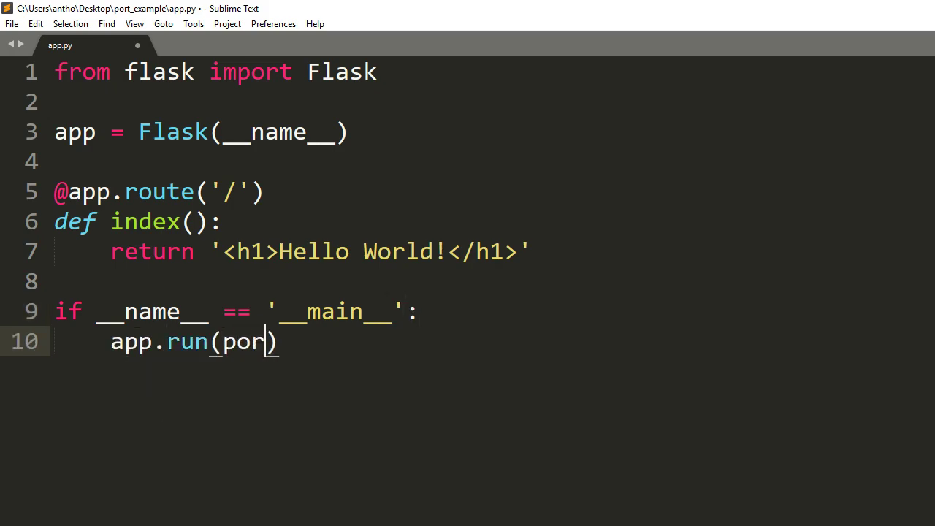
type("t=1000")
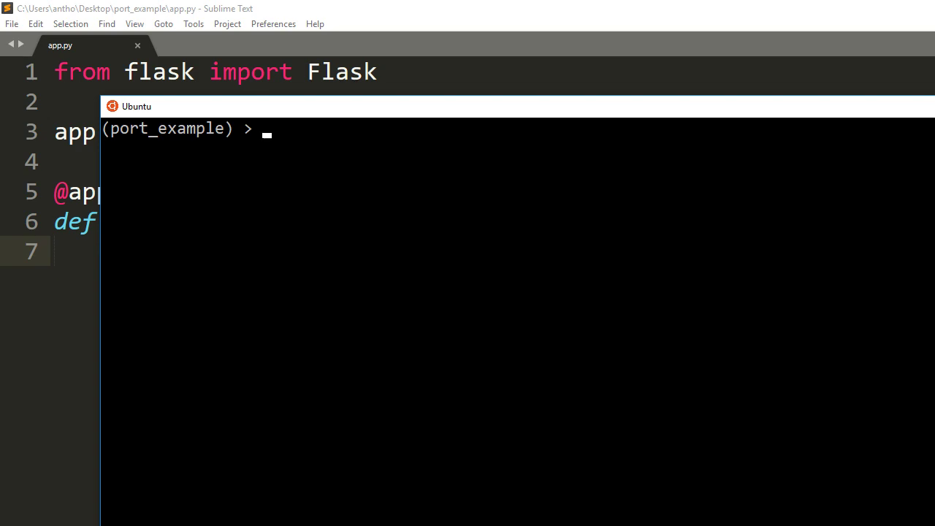
Step: Export FLASK_APP=app.py and run flask run on default port 5000
type("export FLAS")
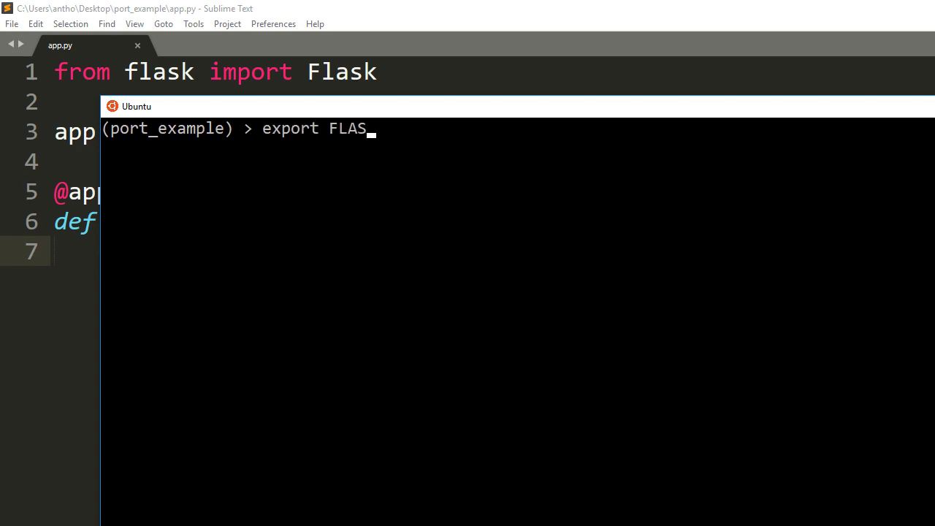
key("Return")
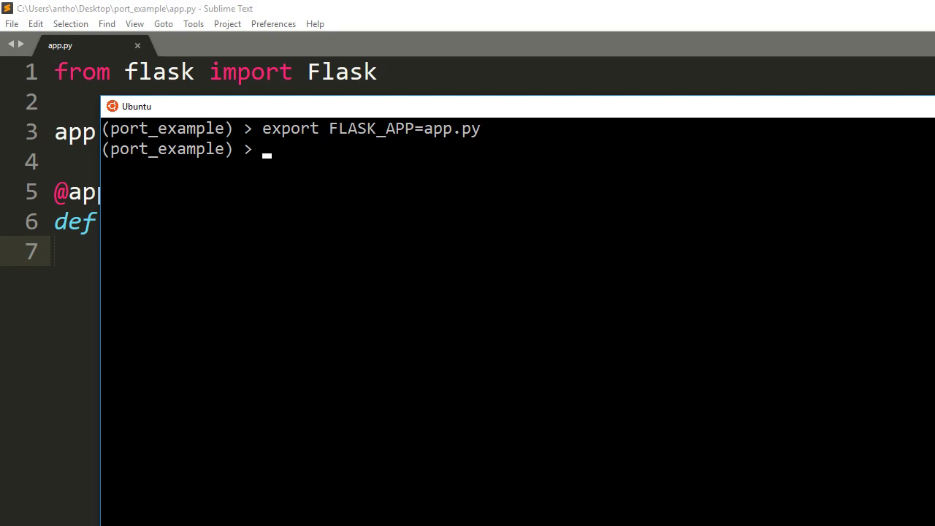
type("flask run")
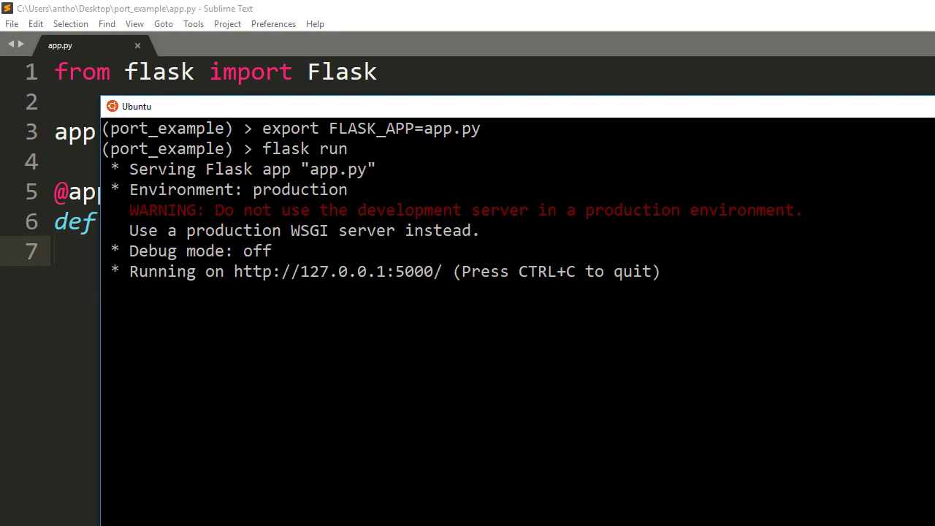
mouse_move(509, 182)
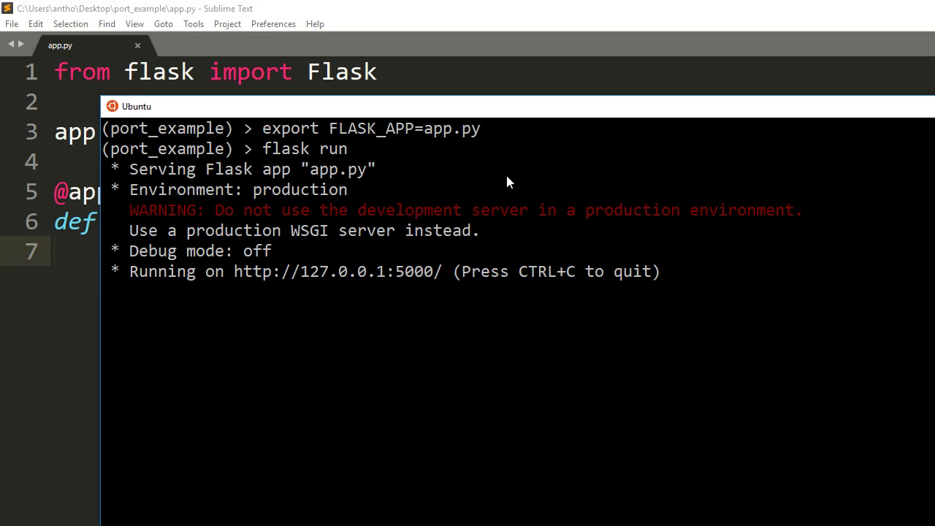
mouse_move(429, 384)
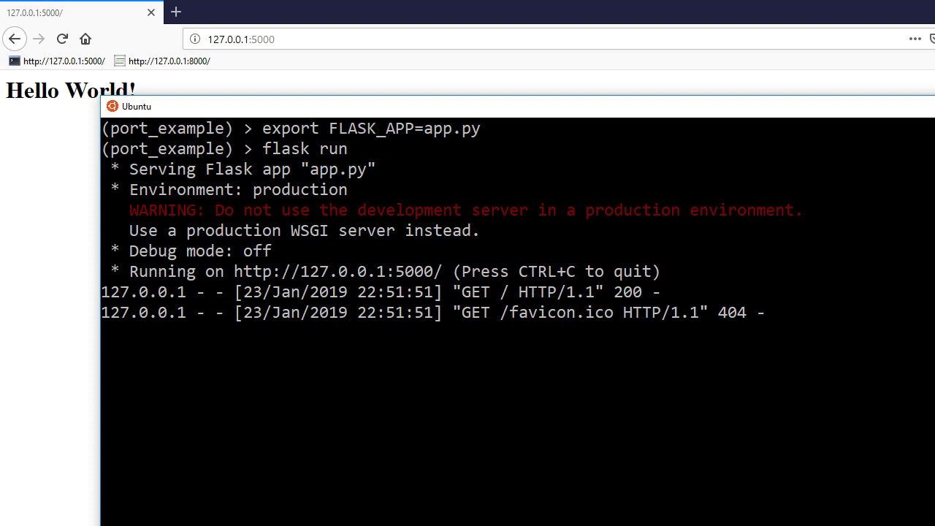
Step: Stop the server and try setting the port with 'flask FLASK_RUN_PORT='
key("ctrl+c")
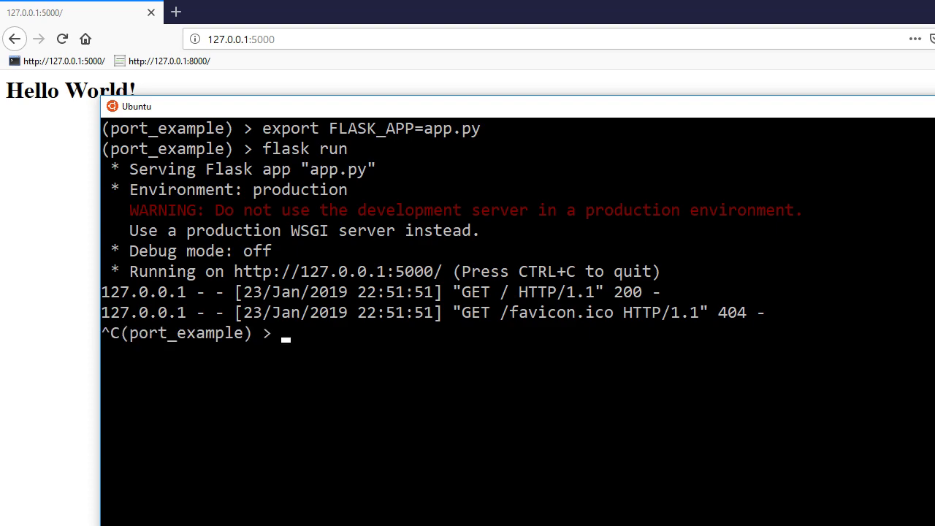
type("flask")
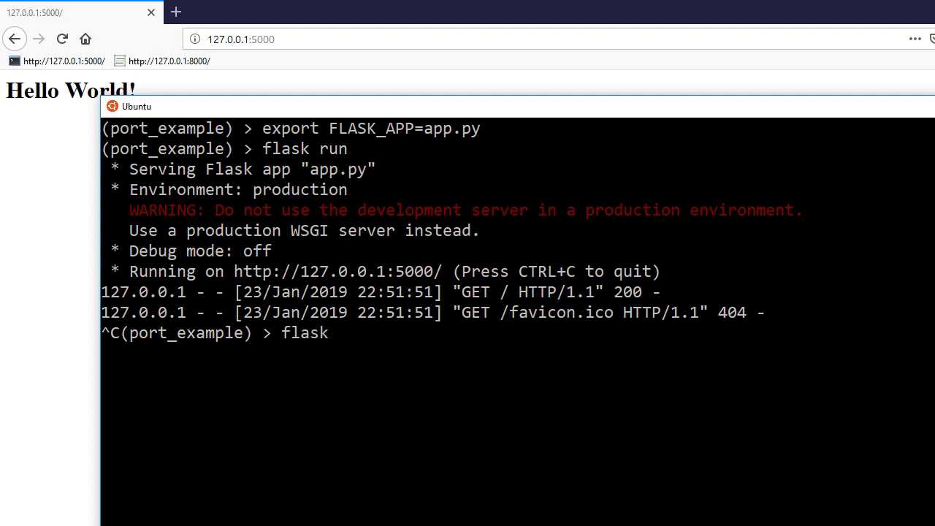
type("FLASK_")
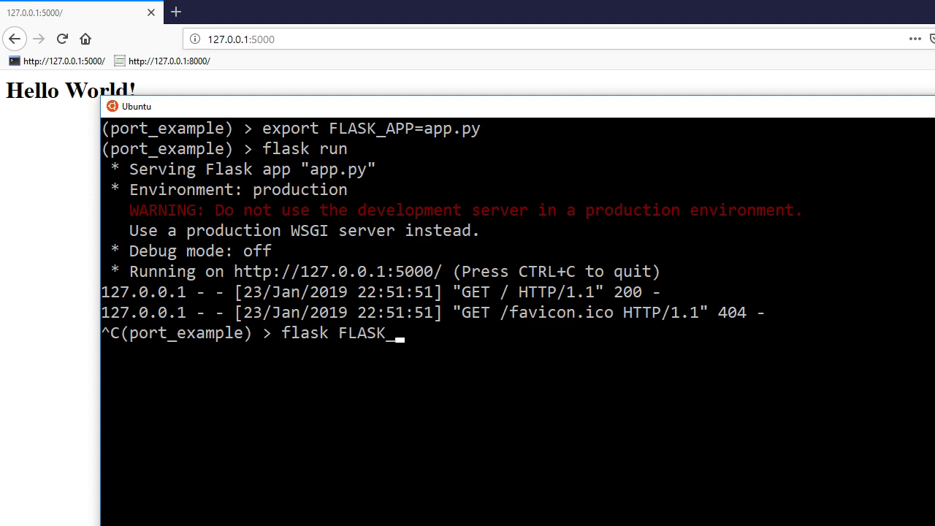
type("RUN_P")
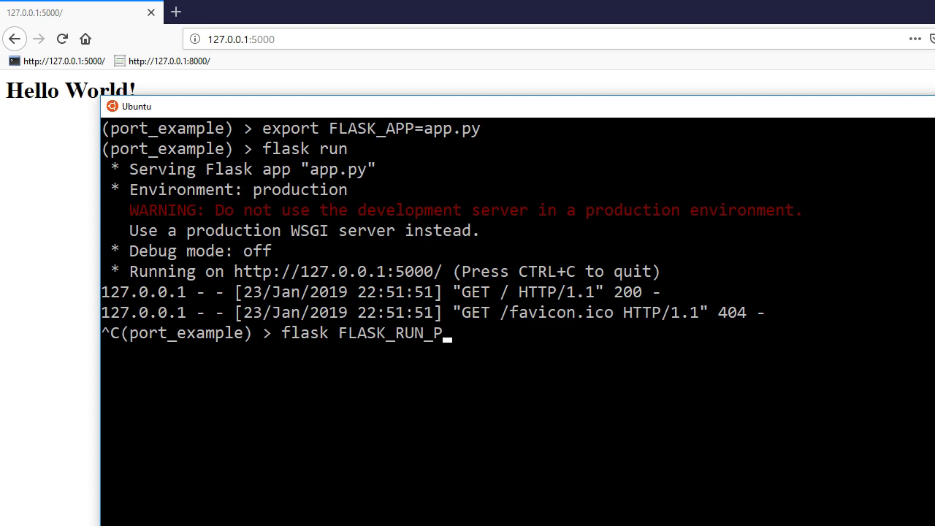
type("ORT=8000")
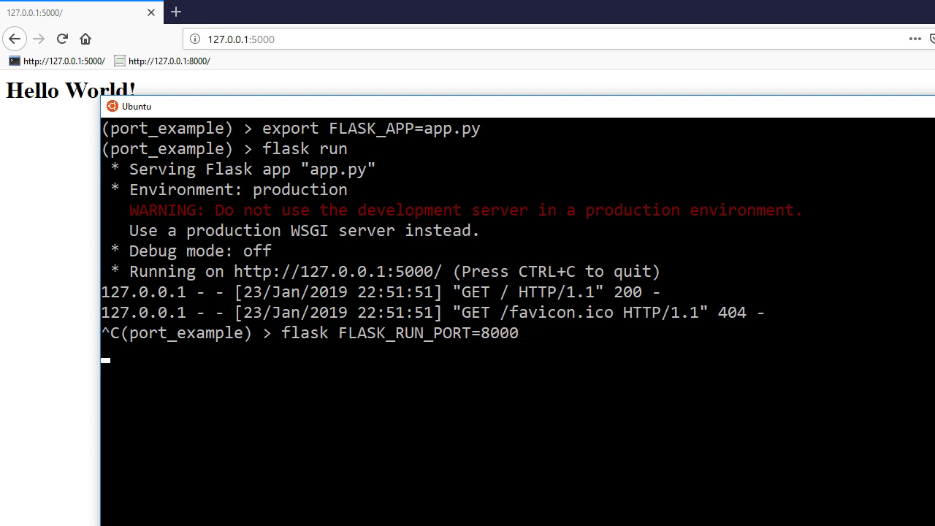
key("Return")
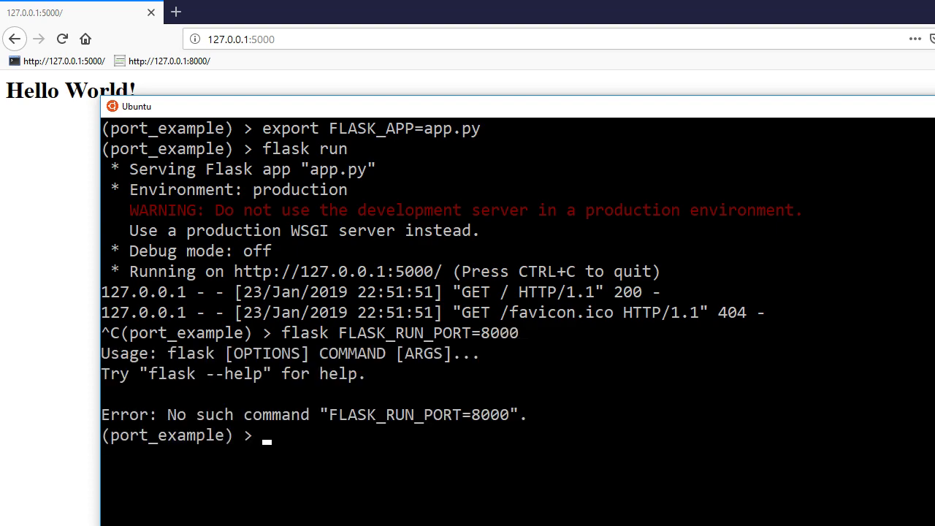
Step: Export FLASK_RUN_PORT=8000 and restart the server with flask run
type("flask FLASK_RUN_PORT=8000")
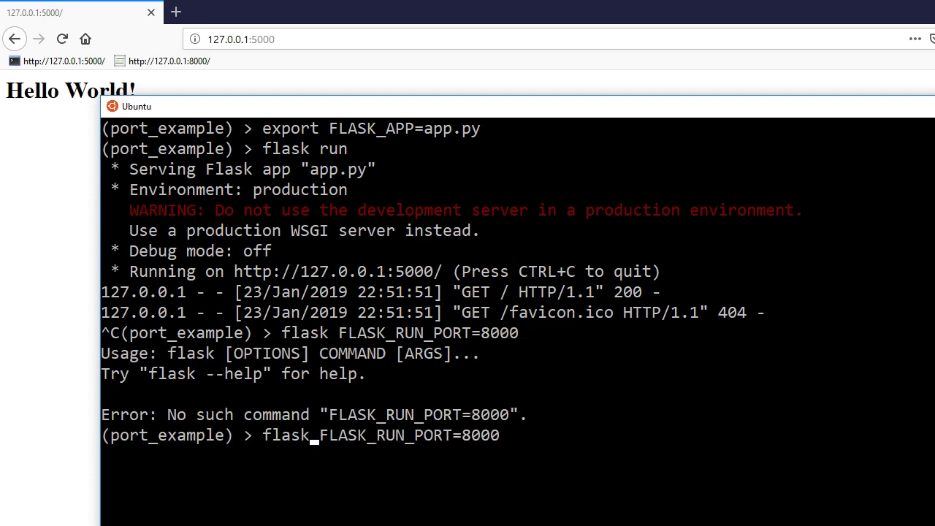
key("Return")
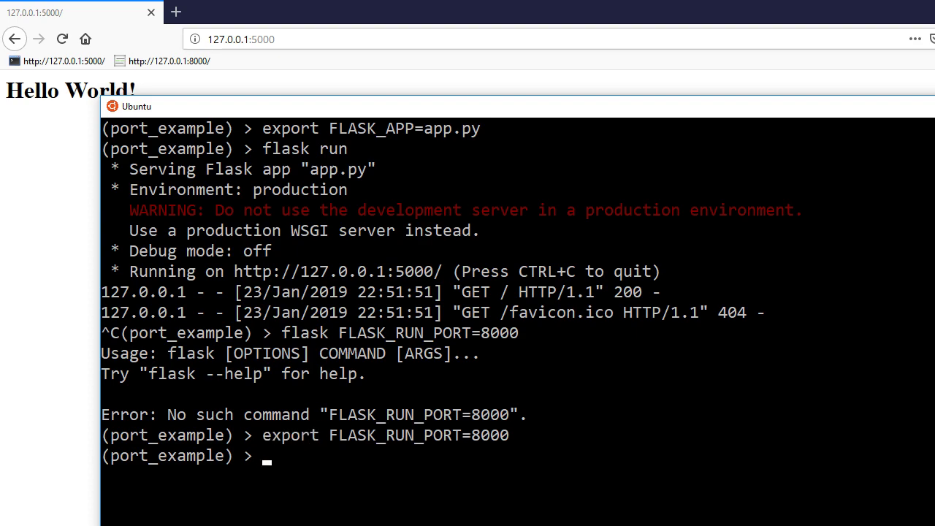
type("flask run")
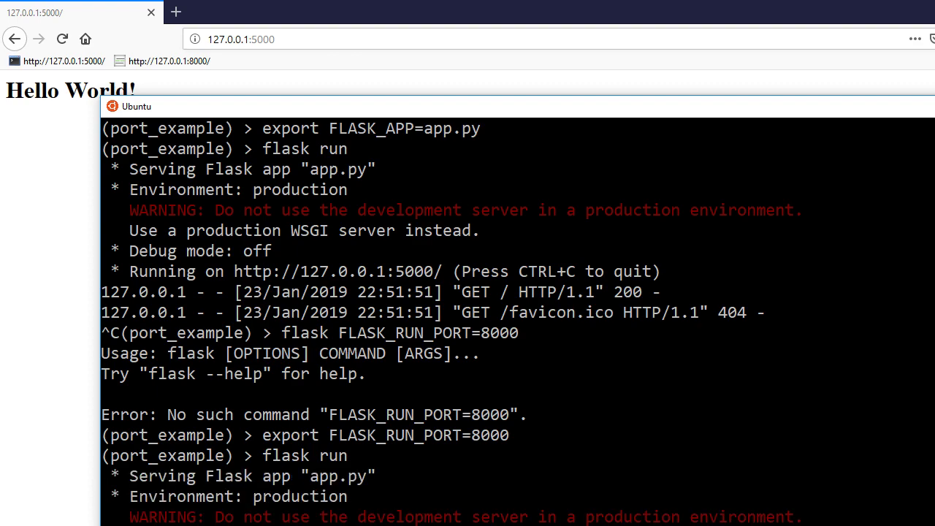
Step: Reload 127.0.0.1:5000 to see it fail, then load Hello World at 127.0.0.1:8000
left_click(241, 38)
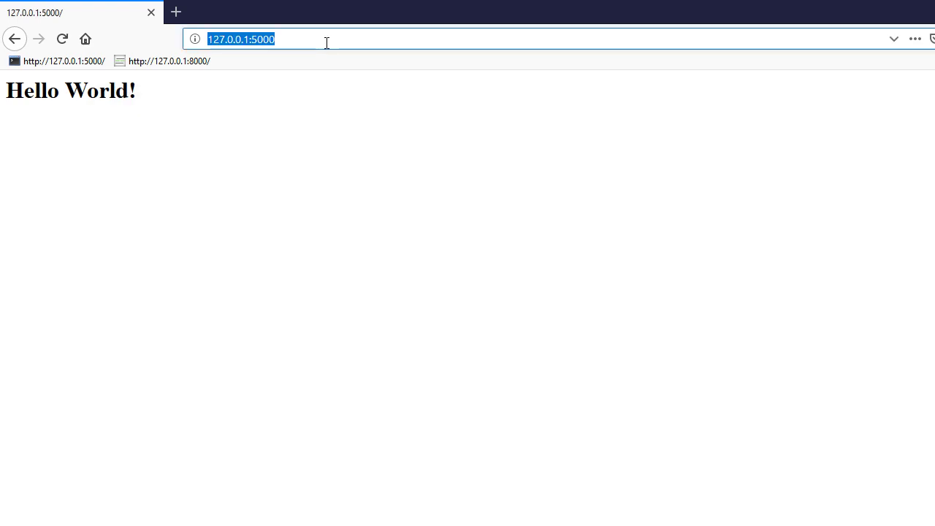
key("Return")
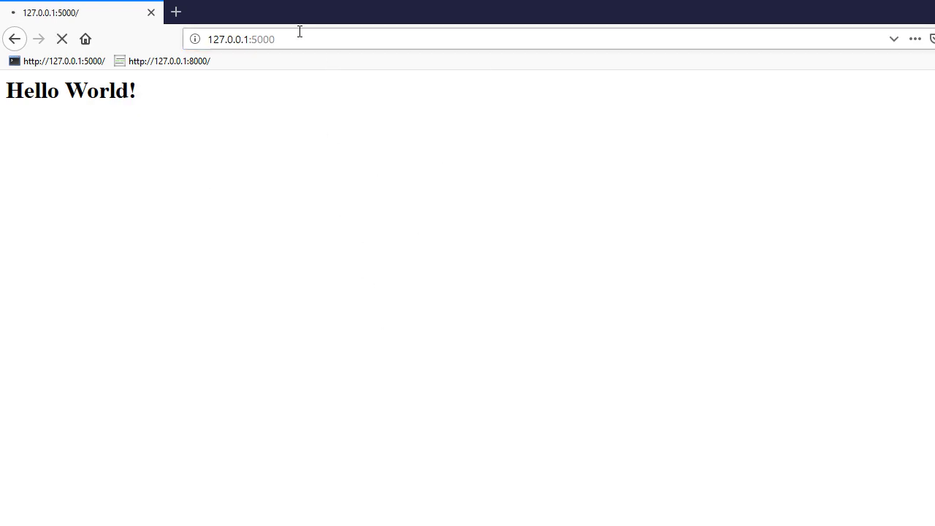
key("Return")
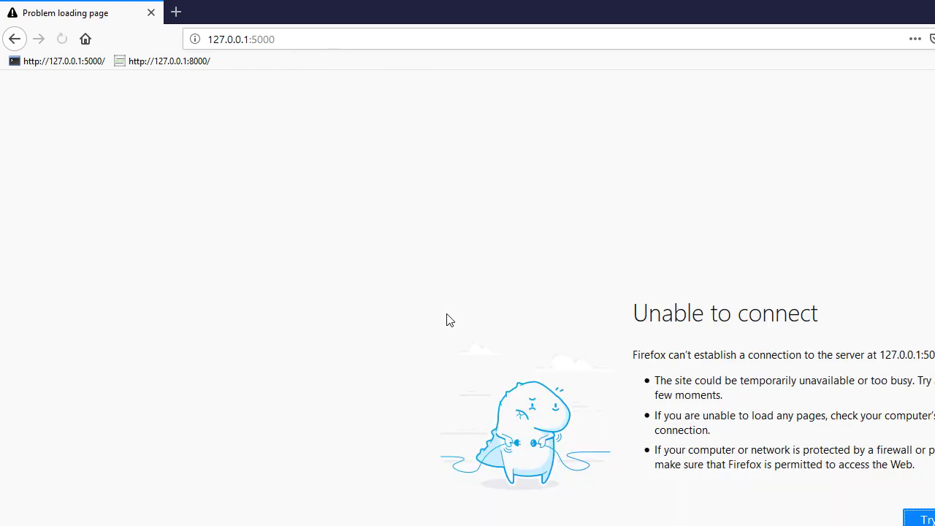
left_click(169, 61)
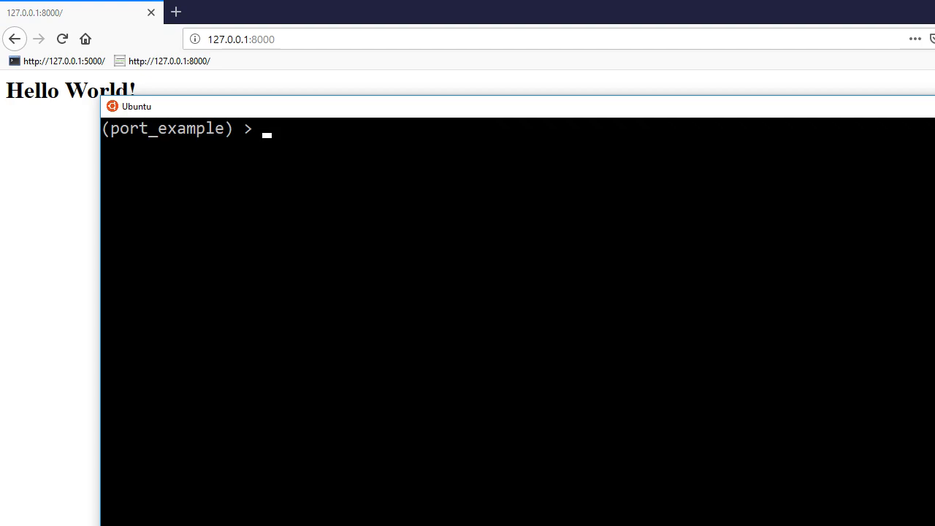
Step: Run 'flask run --port=2000' to serve the app on port 2000
type("flask")
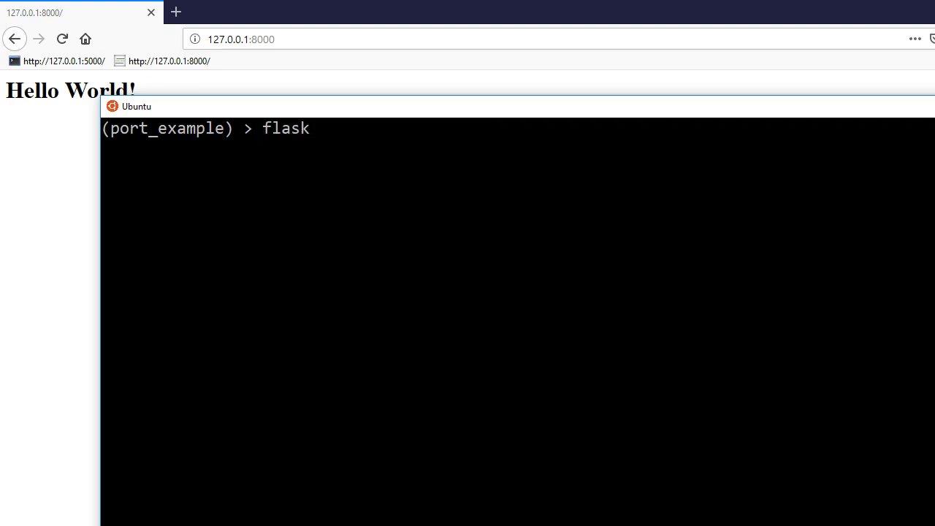
type("run --")
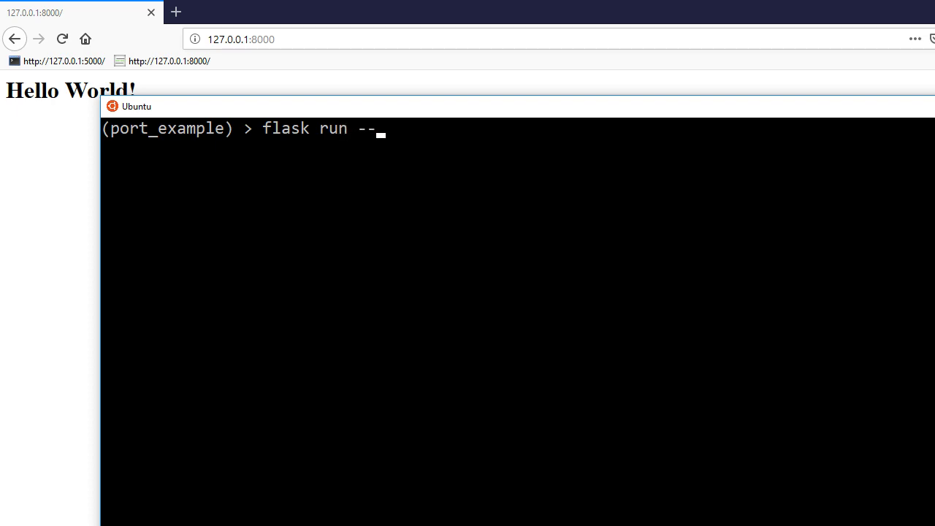
type("port")
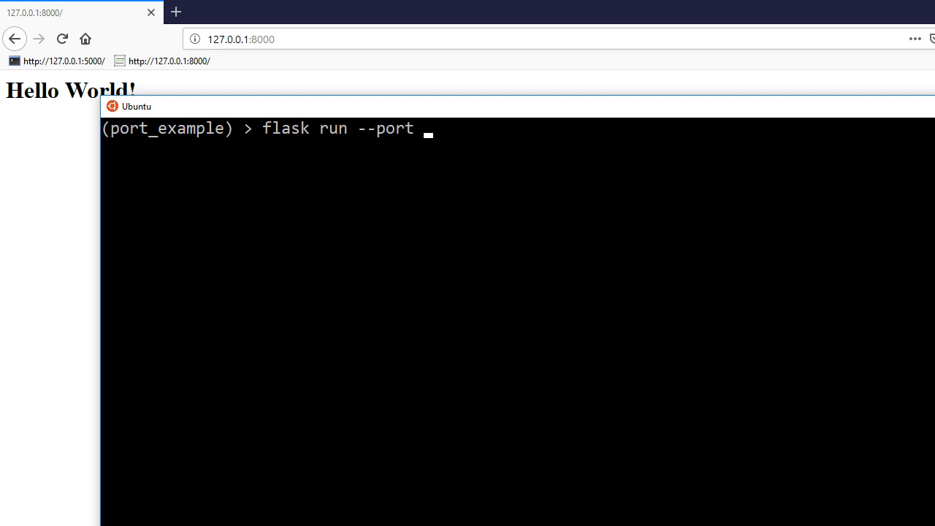
type("=")
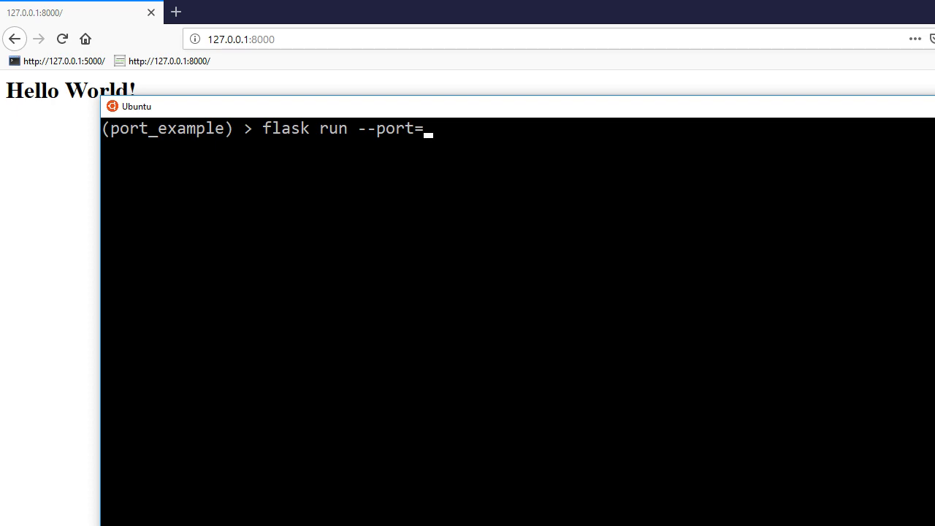
type("2000")
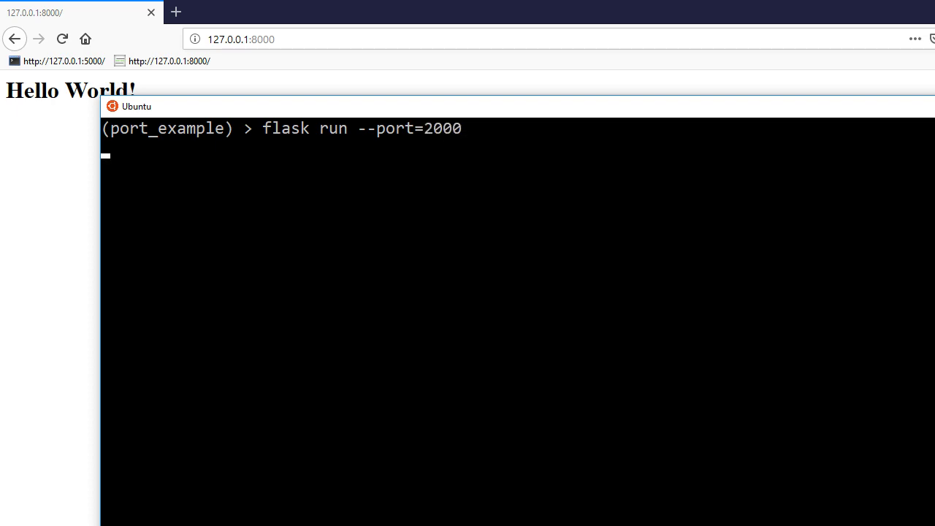
key("Return")
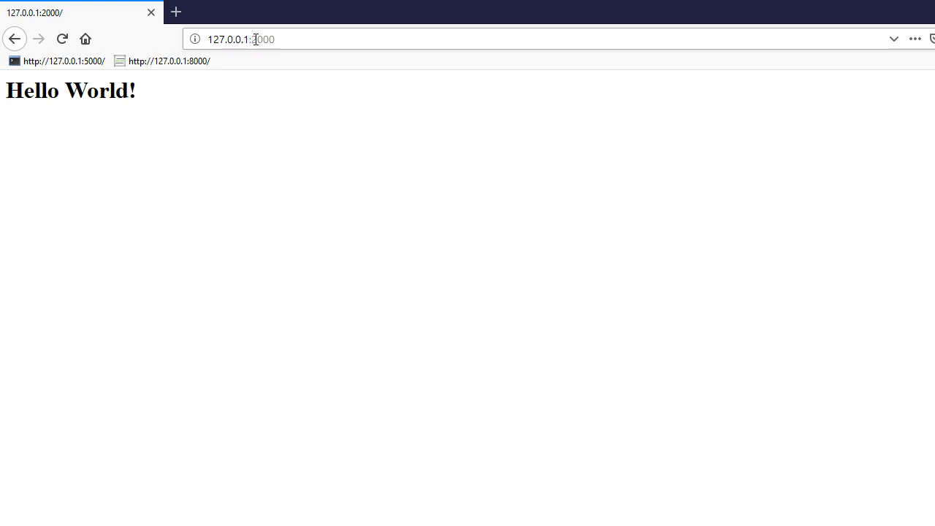
Step: Load Hello World at 127.0.0.1:2000, then confirm 127.0.0.1:8000 fails to connect
key("Return")
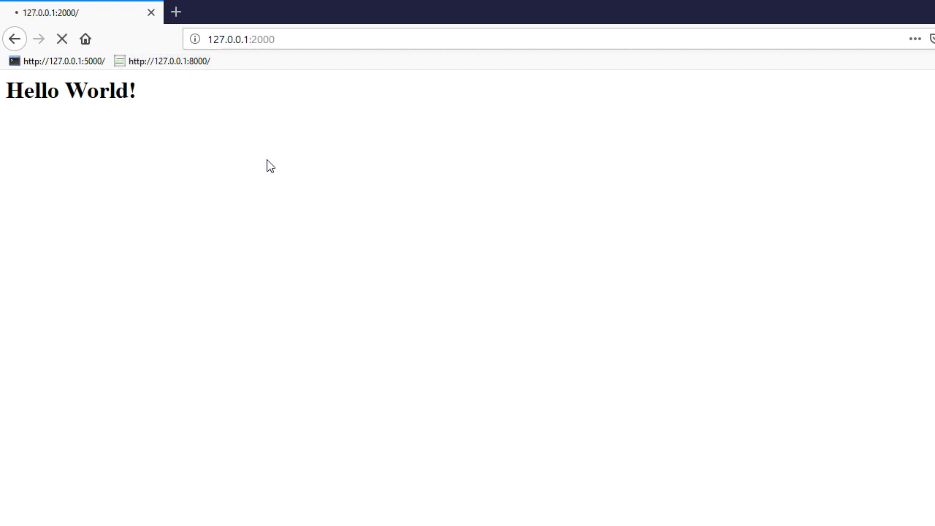
left_click(169, 61)
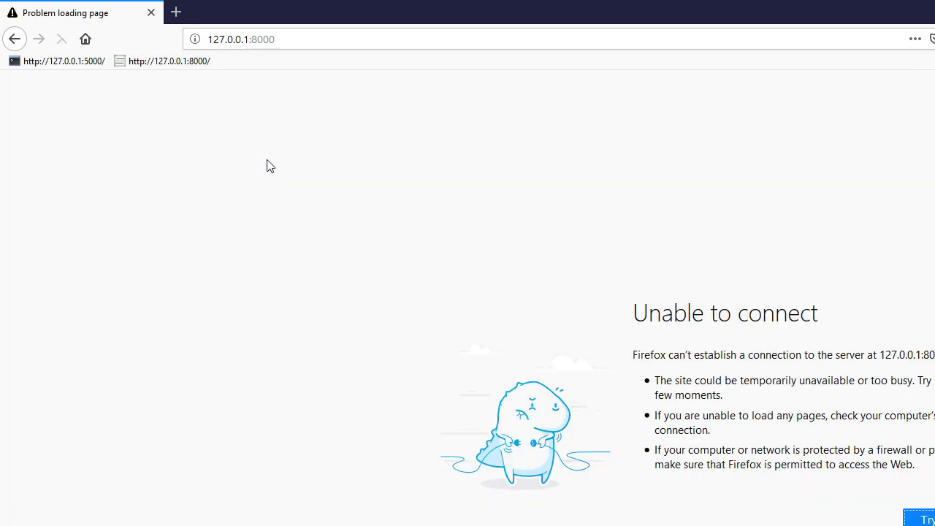